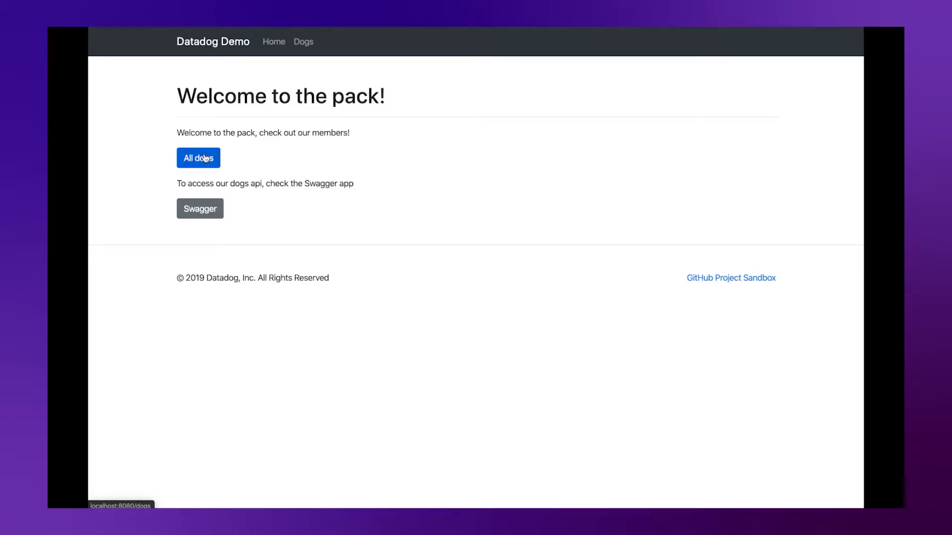
Browse the All dogs list and view the bits1 profile
left_click(198, 158)
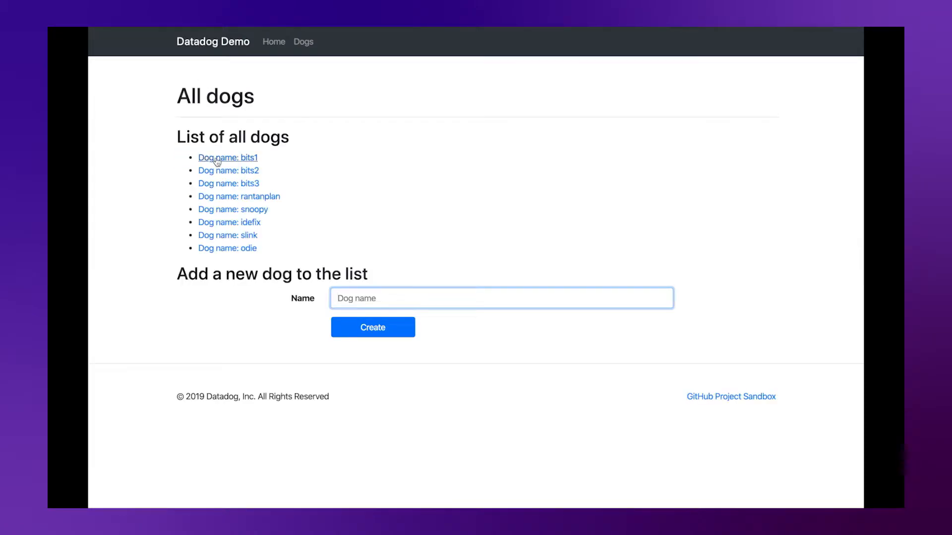
left_click(228, 158)
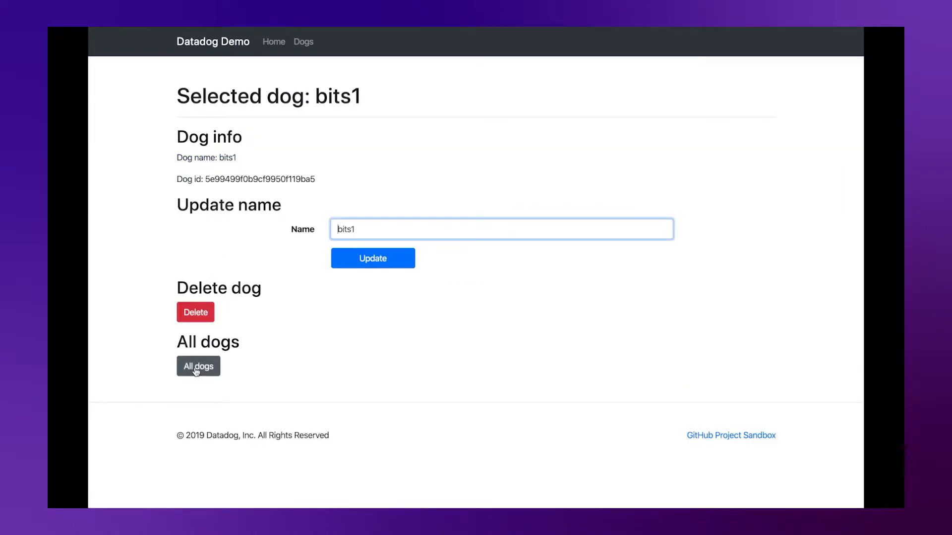
left_click(199, 366)
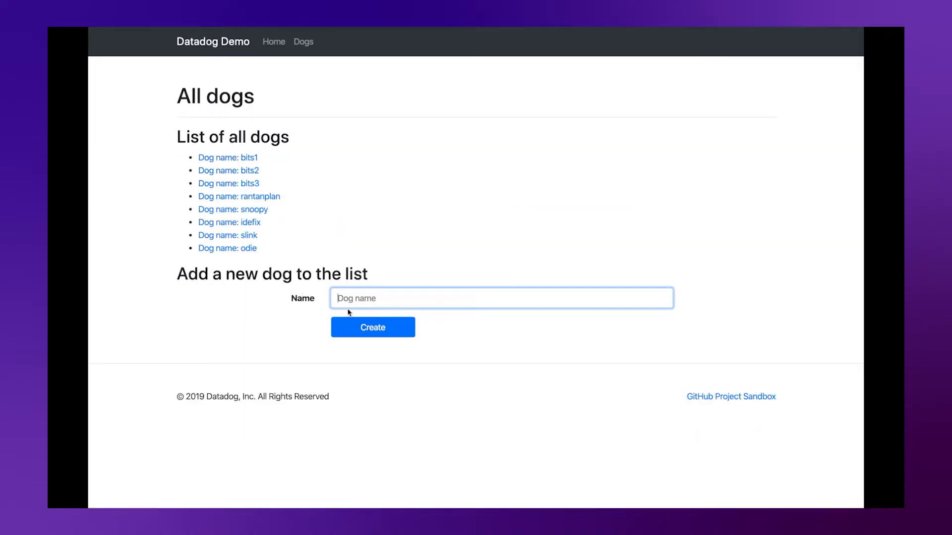
mouse_move(296, 264)
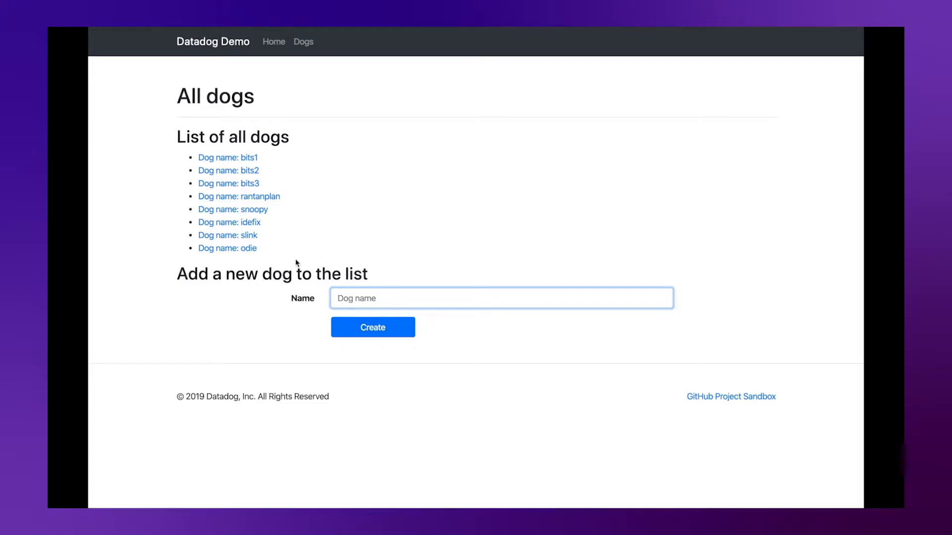
Rename the dog slink to slink123 and save the update
left_click(227, 235)
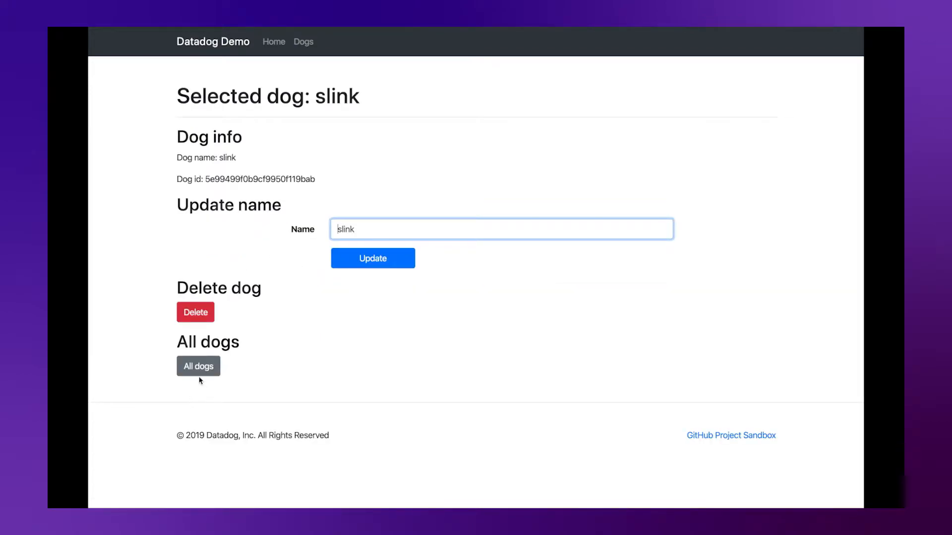
mouse_move(373, 264)
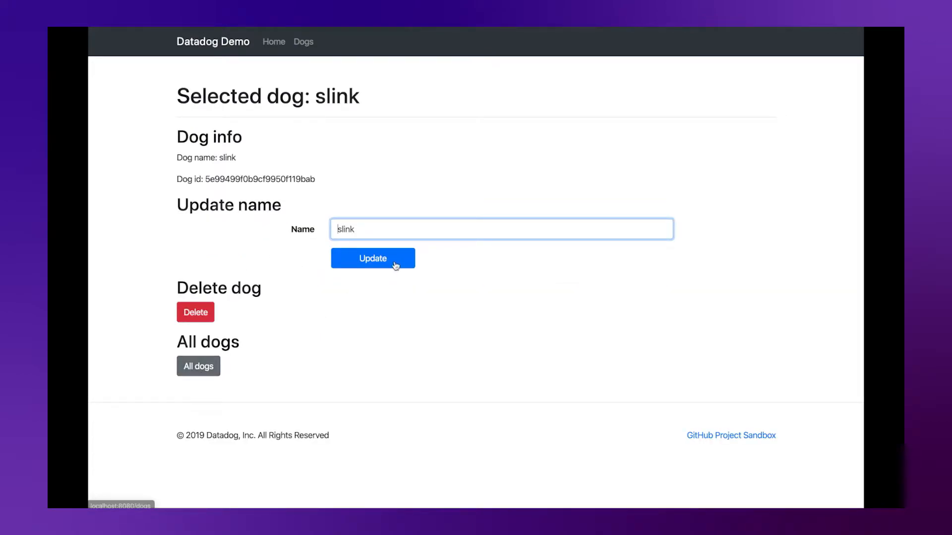
left_click(500, 229)
type("123")
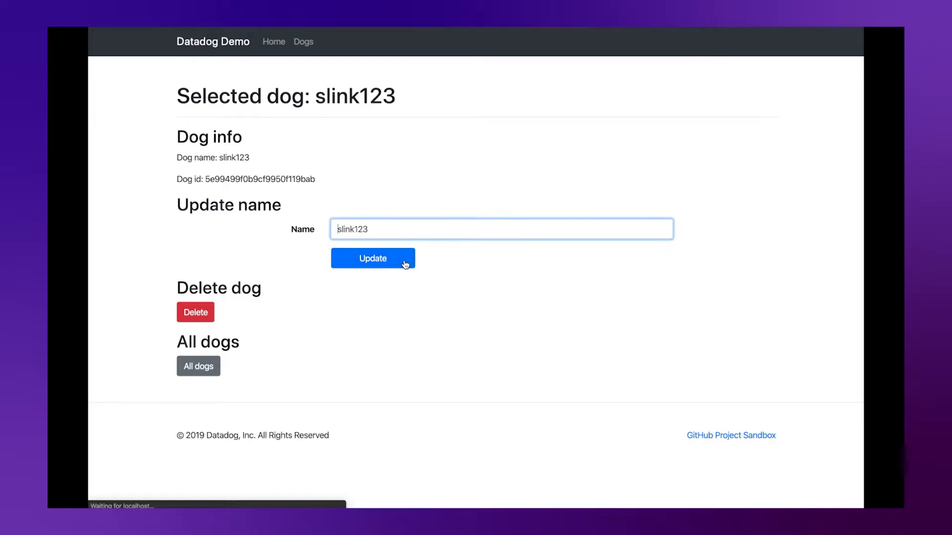
left_click(198, 366)
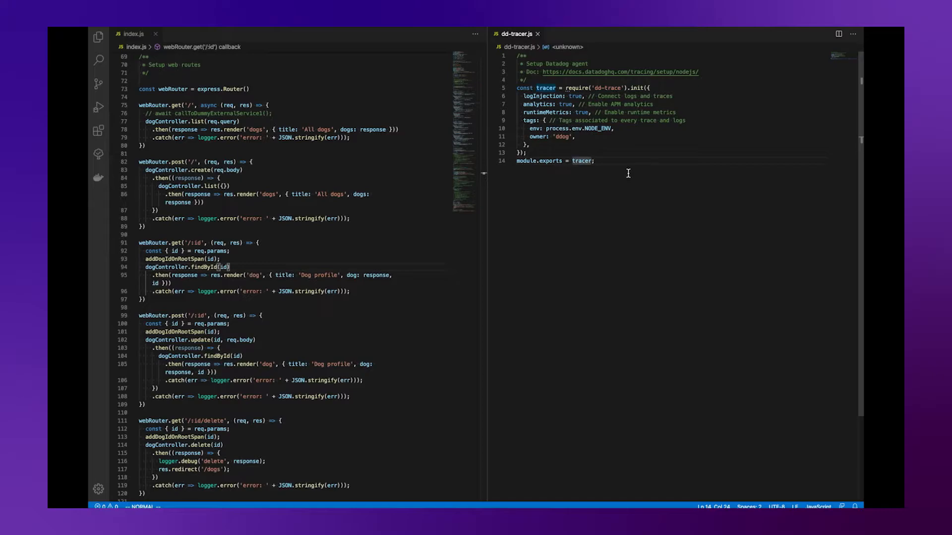
Select all in the VS Code editor showing index.js and dd-tracer.js
key("ctrl+a")
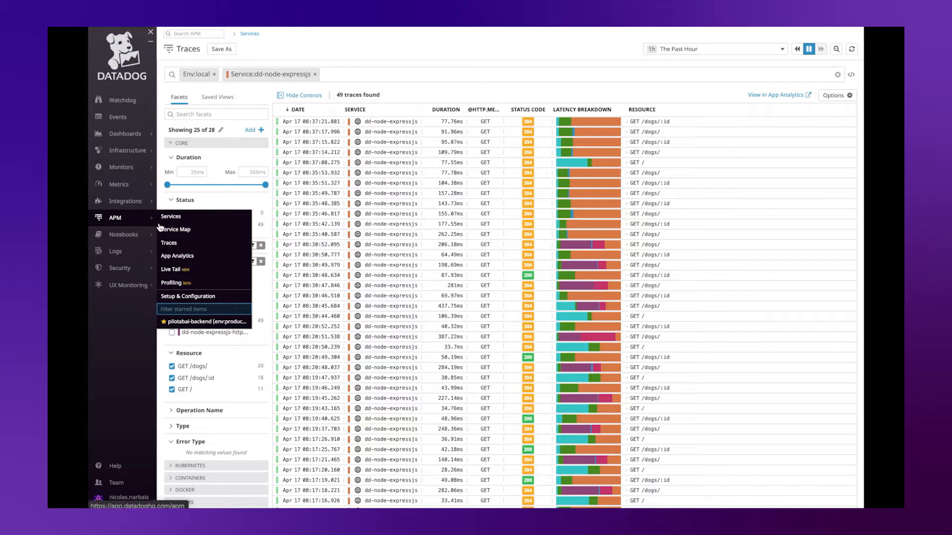
mouse_move(169, 243)
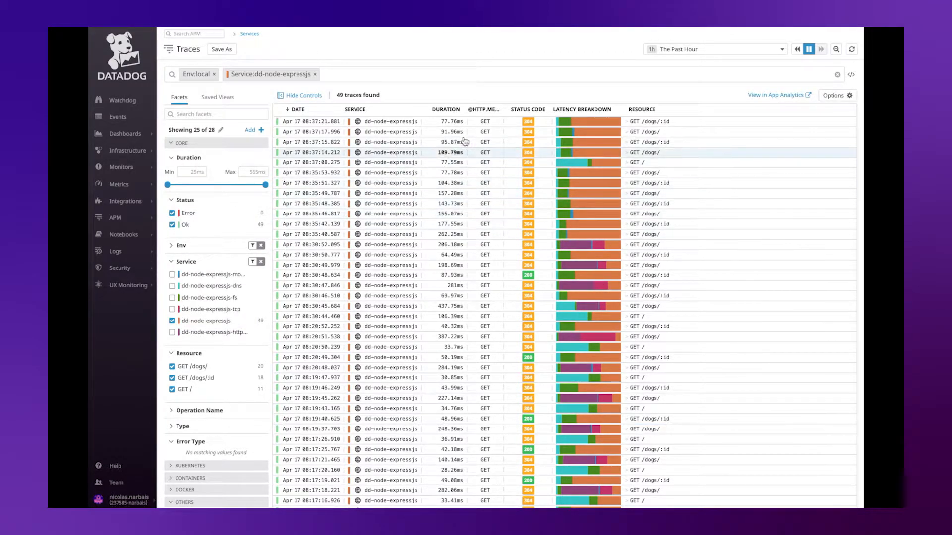
mouse_move(480, 142)
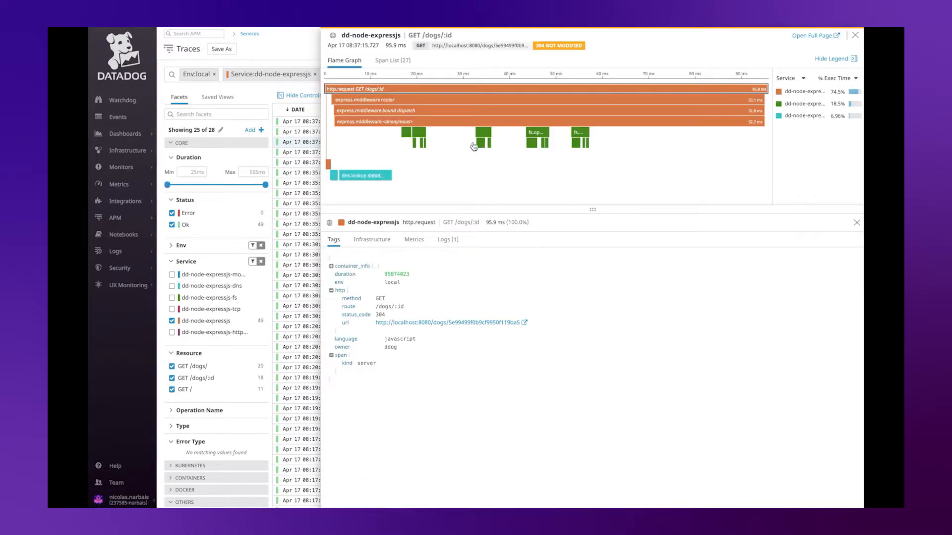
Inspect the GET /dogs/:id root request span's tags, which lack dogId
left_click(417, 137)
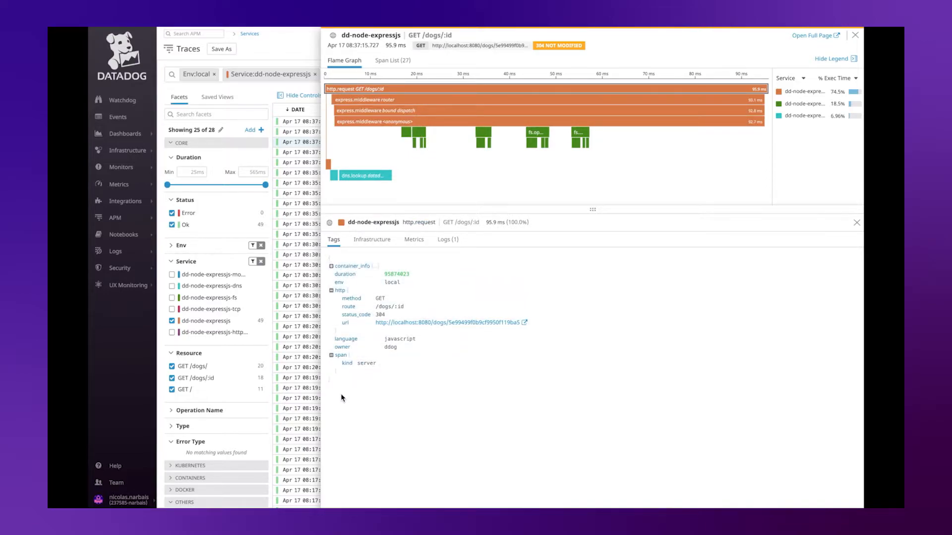
mouse_move(346, 258)
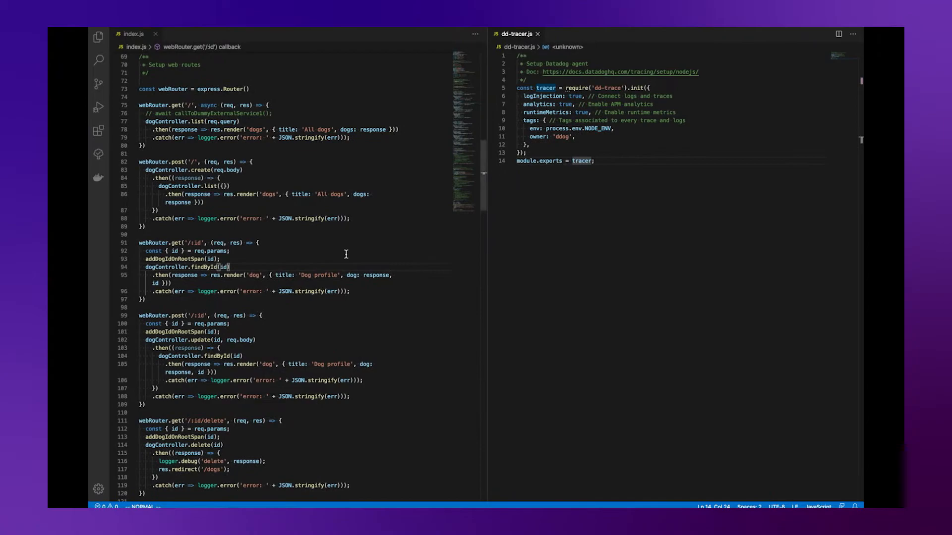
Uncomment the addDogIdOnRootSpan body so it sets the dogId tag on the root span
scroll("up", 3)
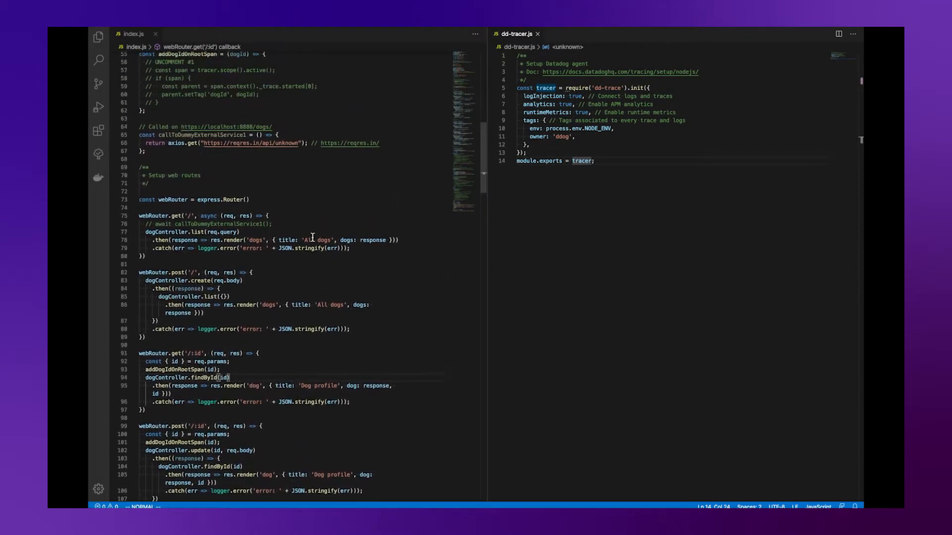
scroll("down", 3)
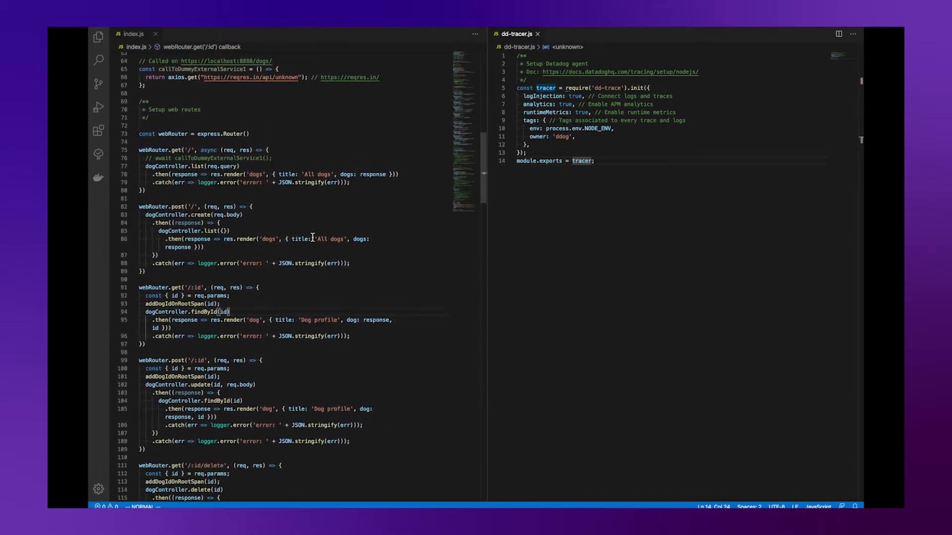
scroll("up", 3)
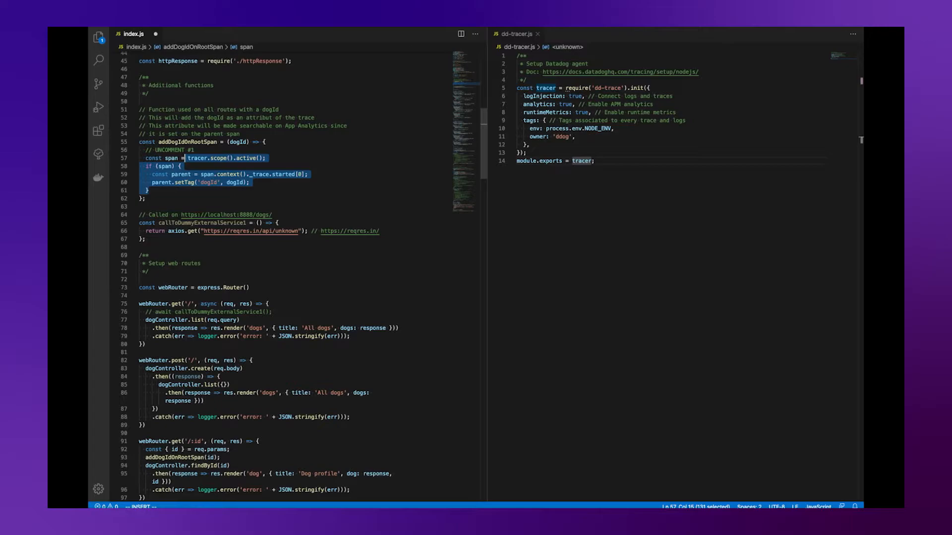
left_click(182, 166)
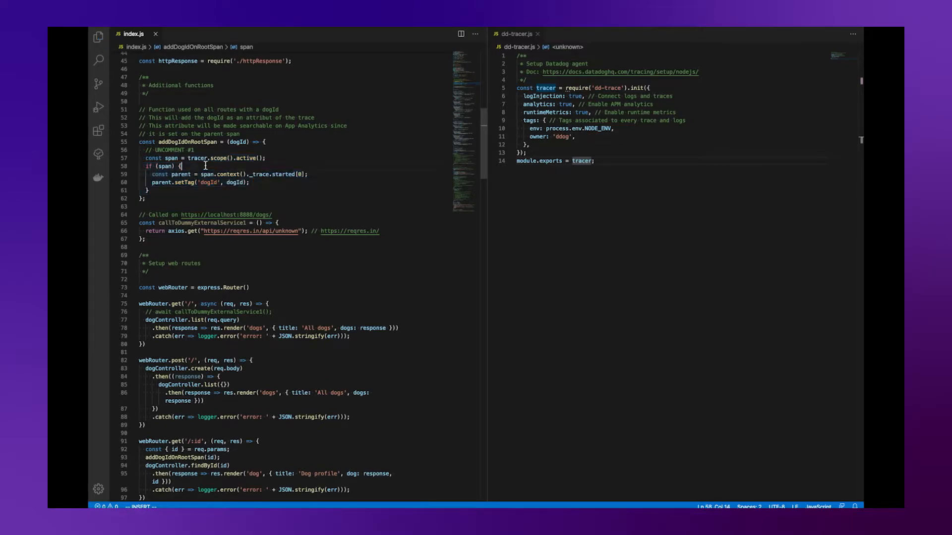
left_click(146, 157)
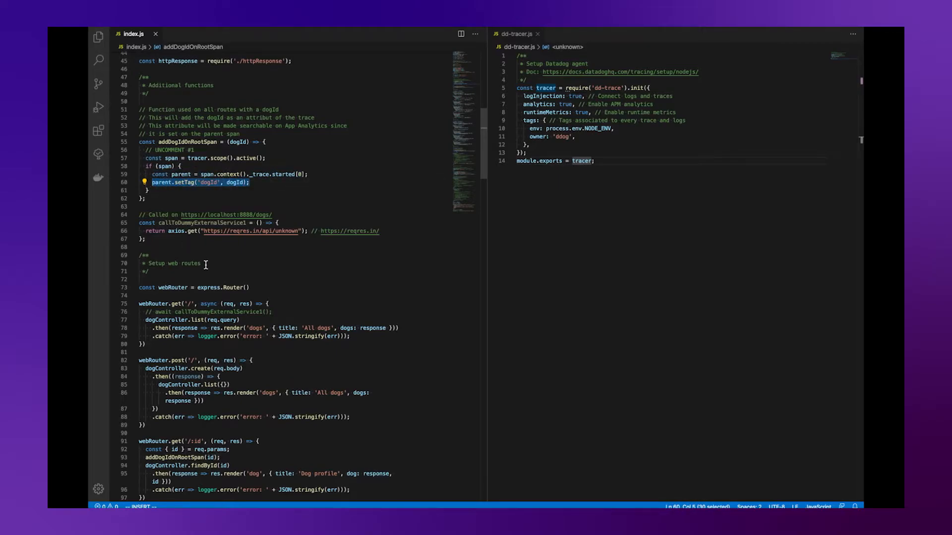
scroll("down", 3)
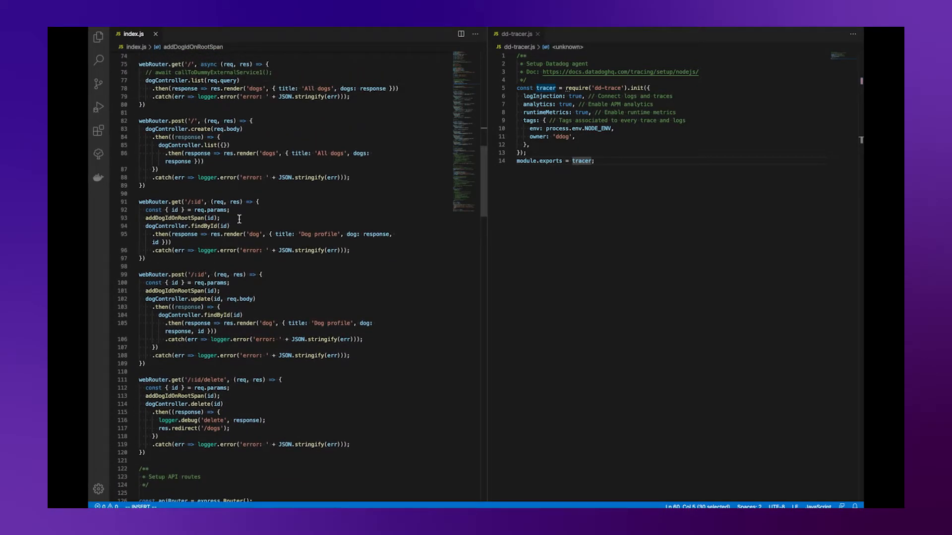
mouse_move(191, 218)
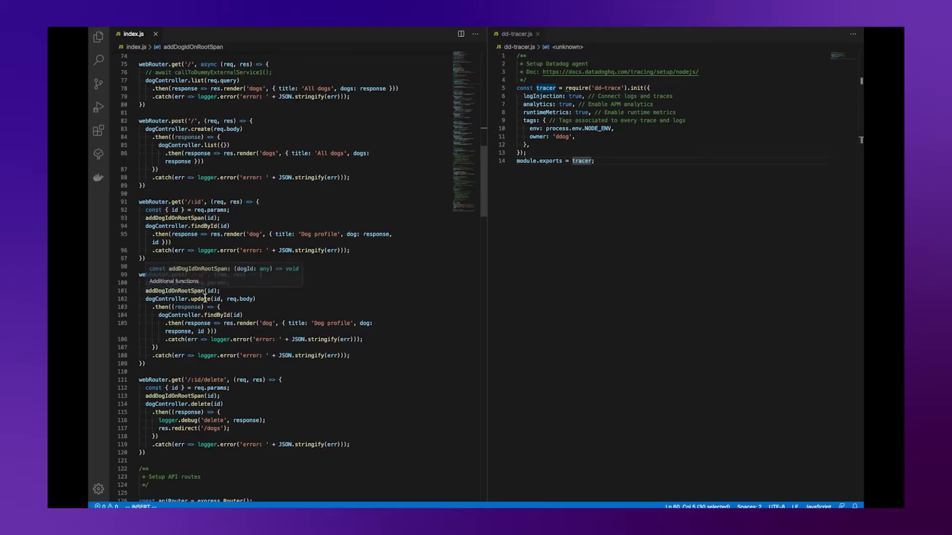
mouse_move(196, 396)
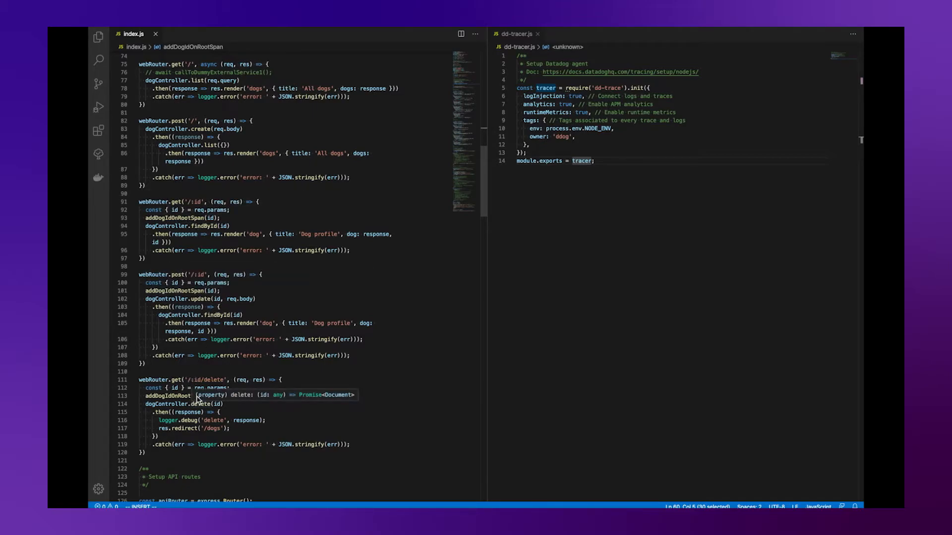
mouse_move(209, 363)
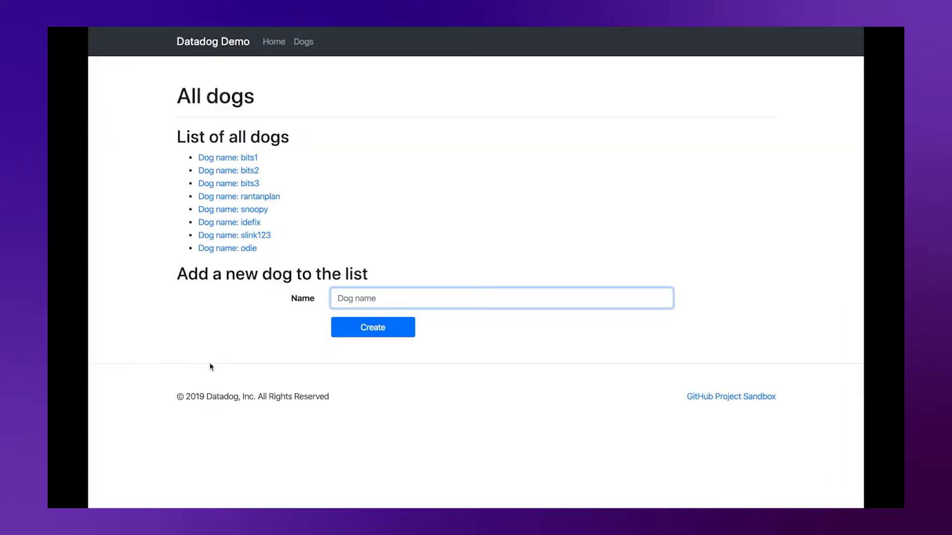
mouse_move(304, 42)
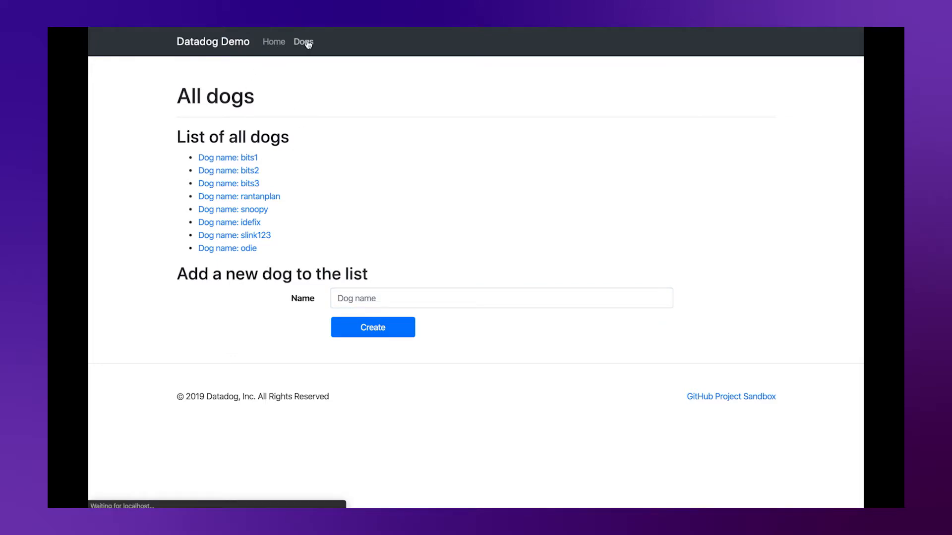
Rename the dog slink123 back to slink, keeping id 5e99499f0b9cf9950f119bab
left_click(228, 157)
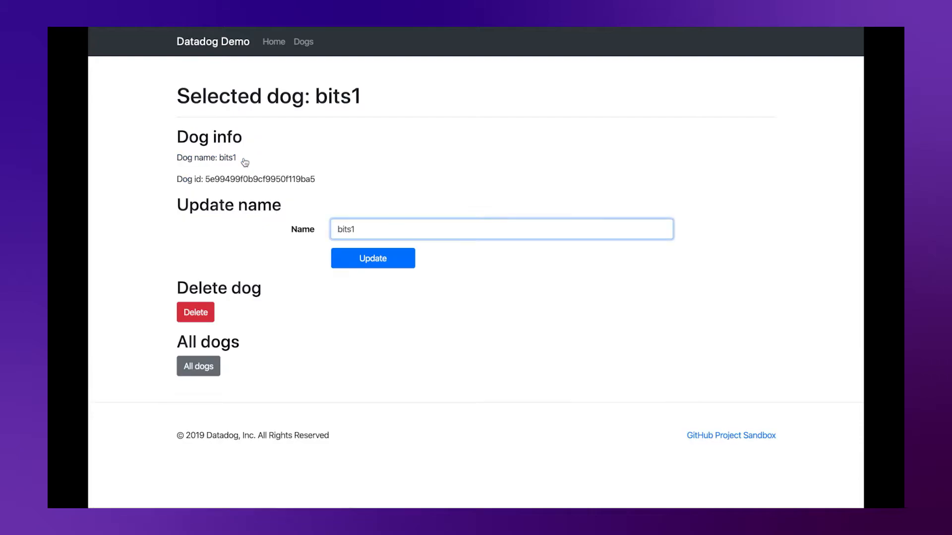
left_click(199, 365)
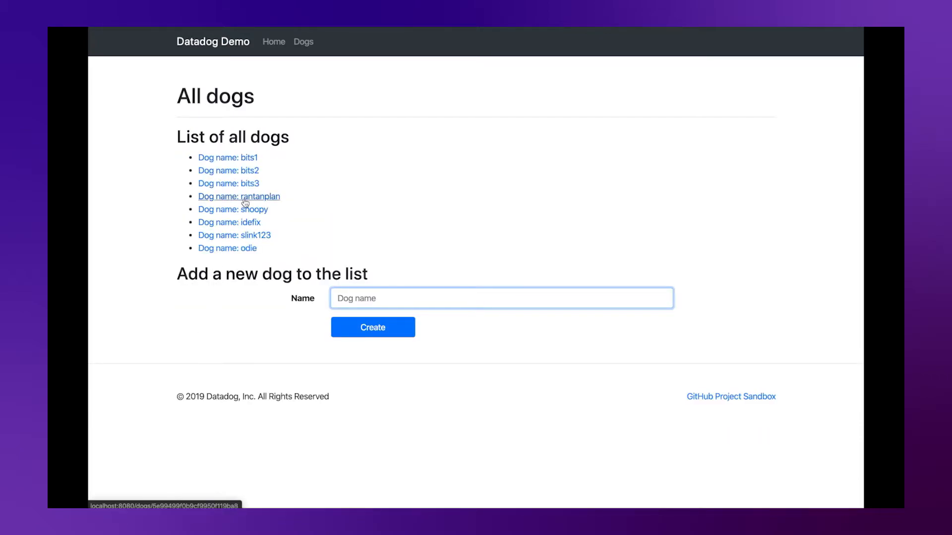
left_click(239, 197)
type("slink")
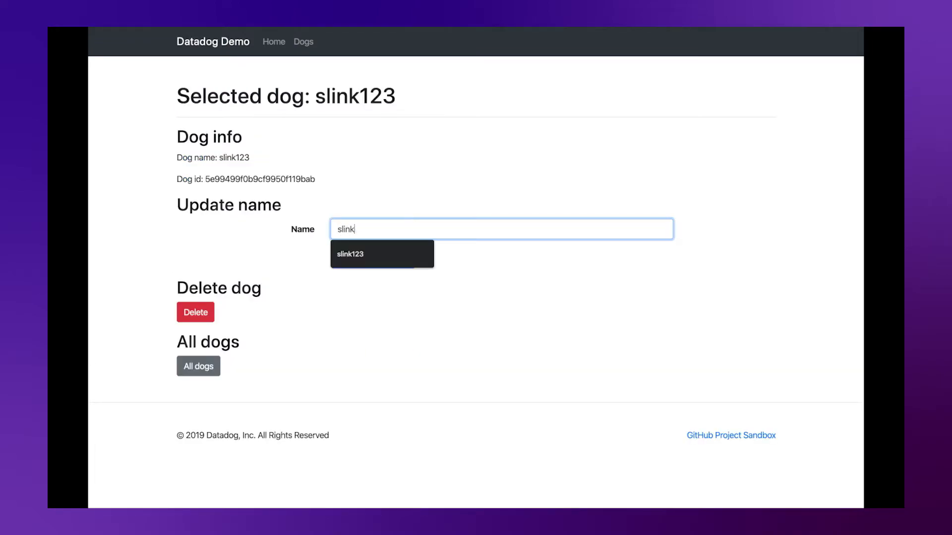
left_click(373, 258)
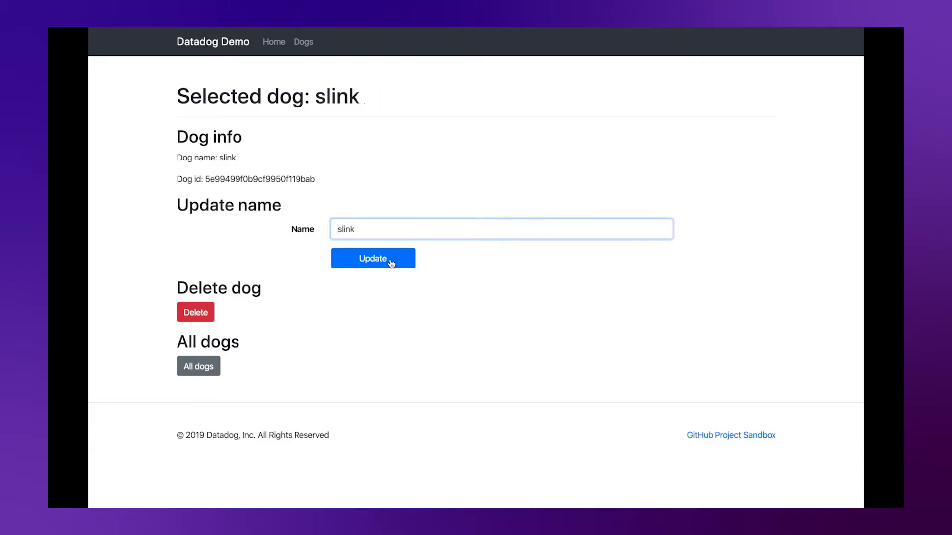
left_click(198, 366)
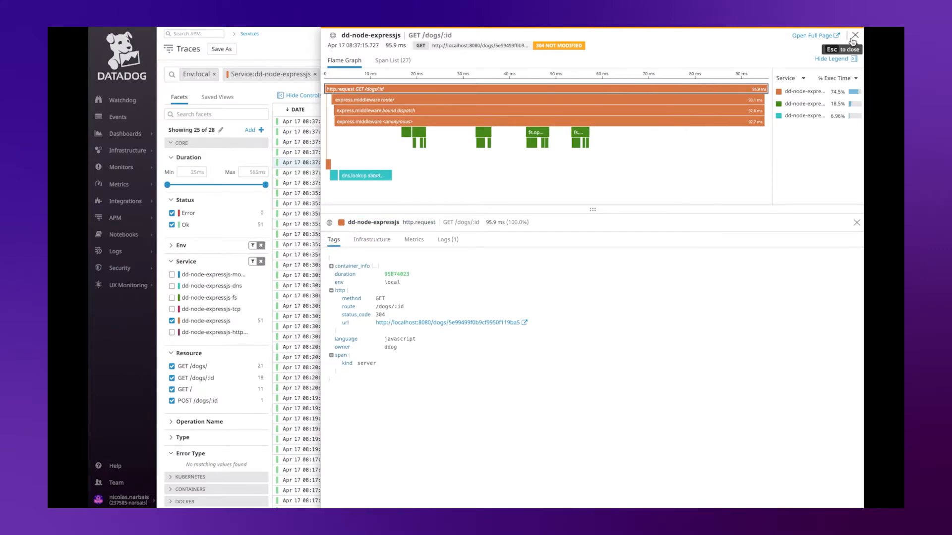
Switch from the GET trace to the latest POST /dogs/:id trace showing its dogId tag
left_click(856, 36)
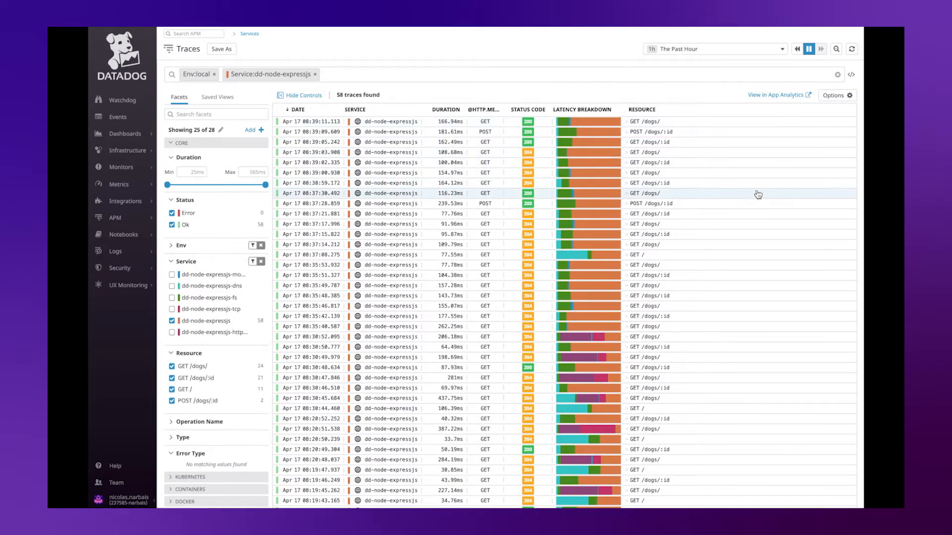
mouse_move(672, 141)
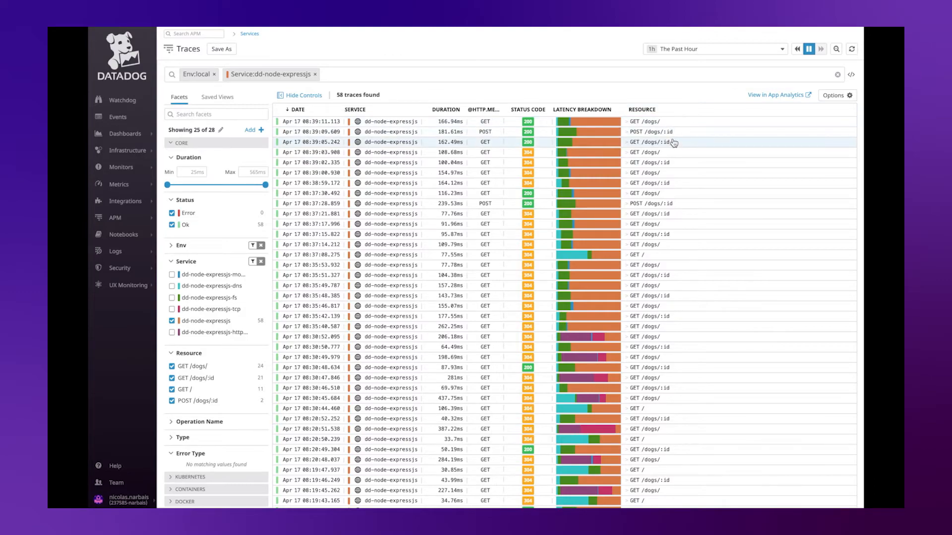
left_click(655, 132)
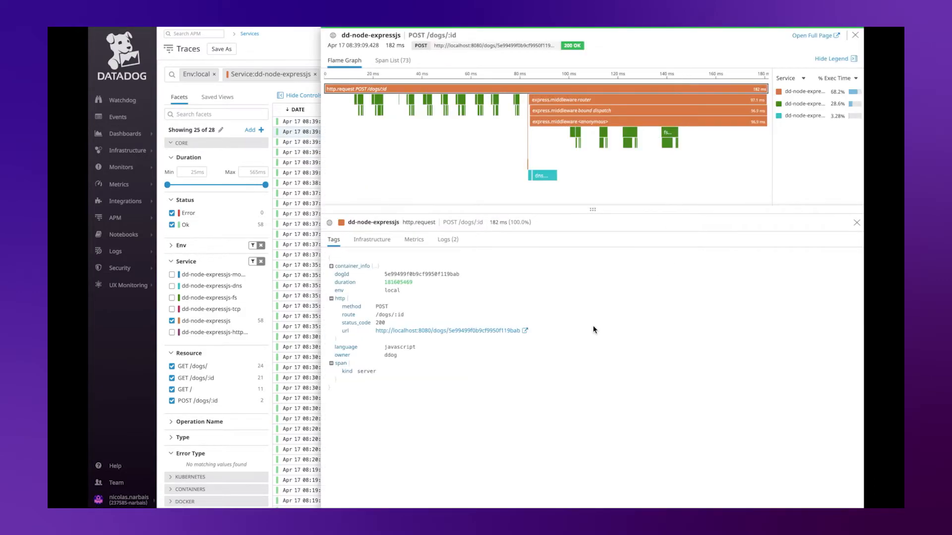
mouse_move(413, 278)
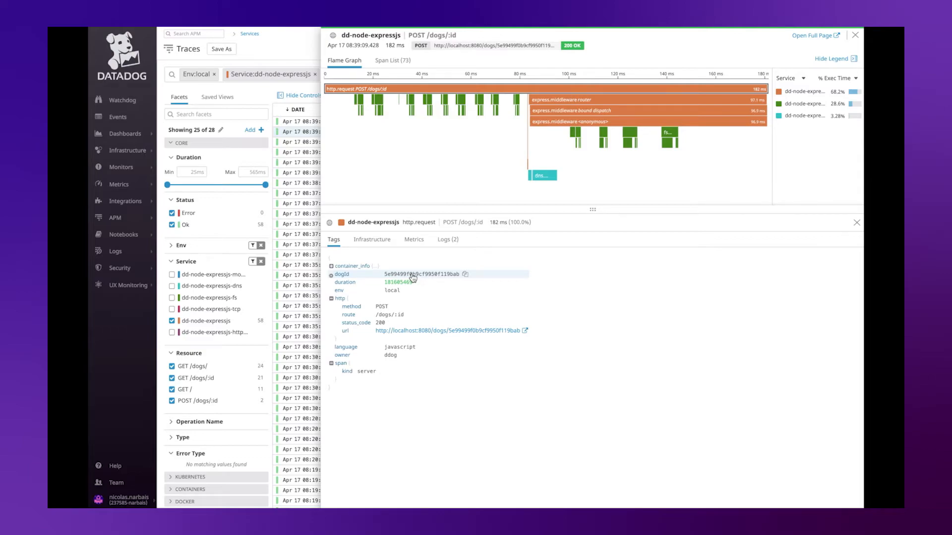
Filter traces to dogId 5e99499f0b9cf9950f119bab, leaving 2 traces
left_click(342, 273)
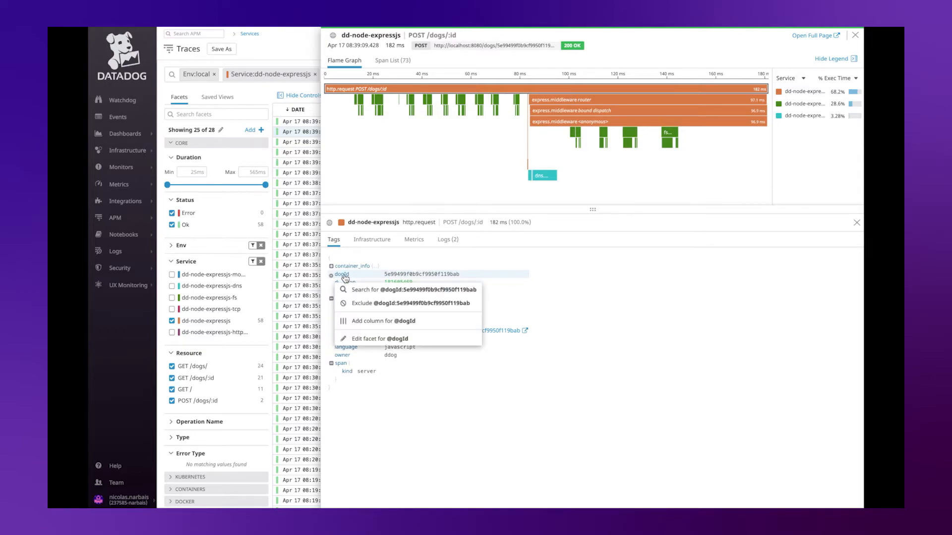
mouse_move(372, 339)
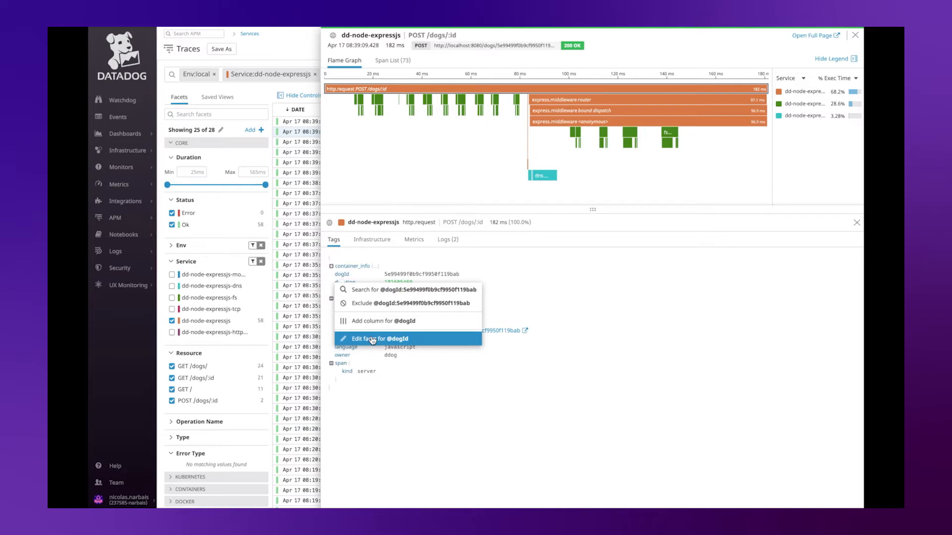
mouse_move(383, 289)
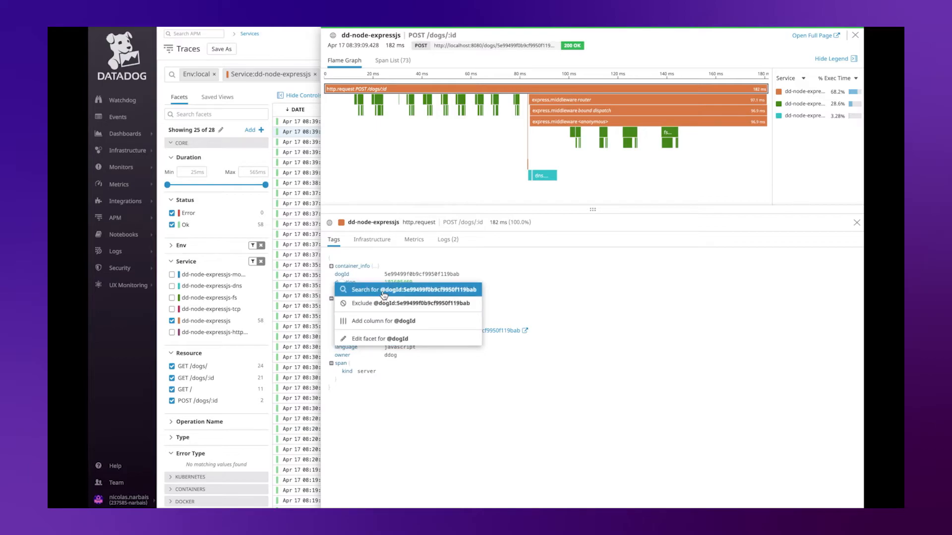
left_click(386, 289)
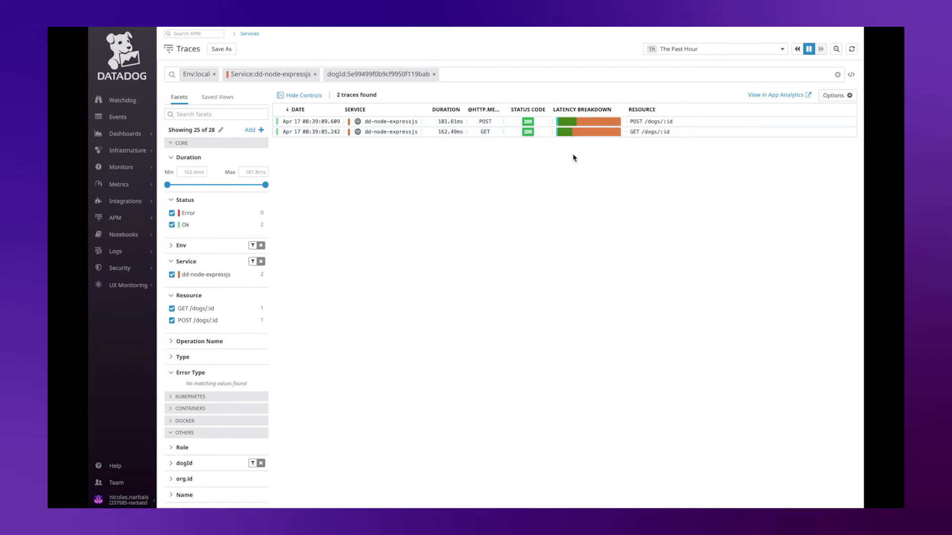
mouse_move(580, 195)
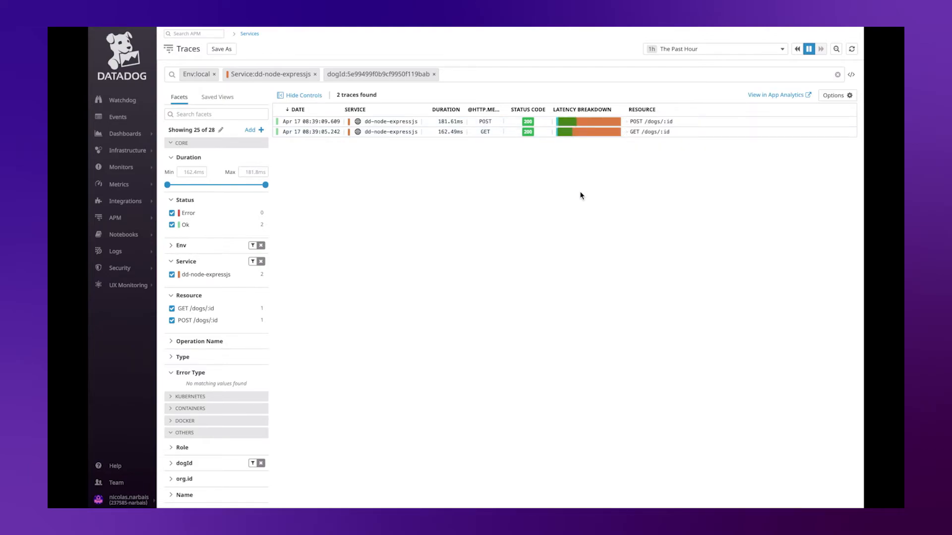
mouse_move(433, 75)
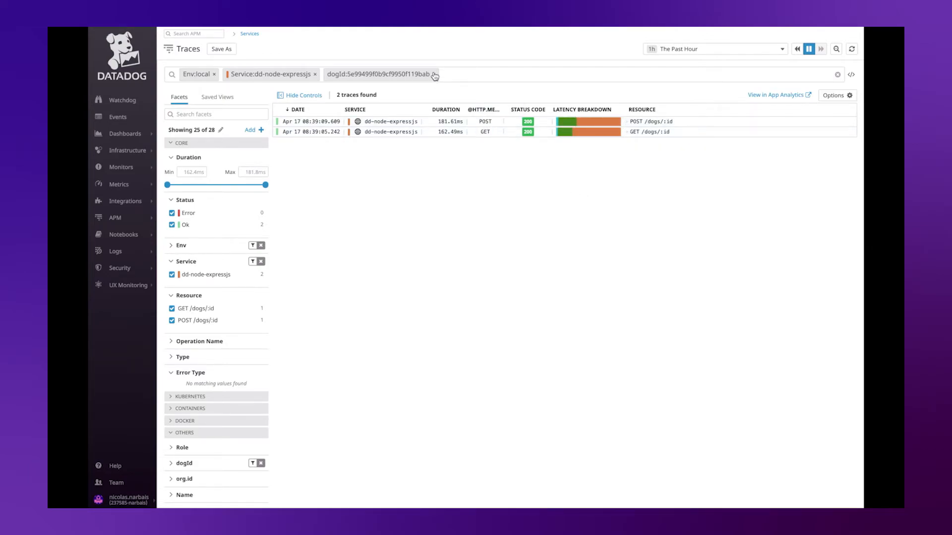
Clear the dogId filter and graph App Analytics spans grouped by dogId
left_click(434, 74)
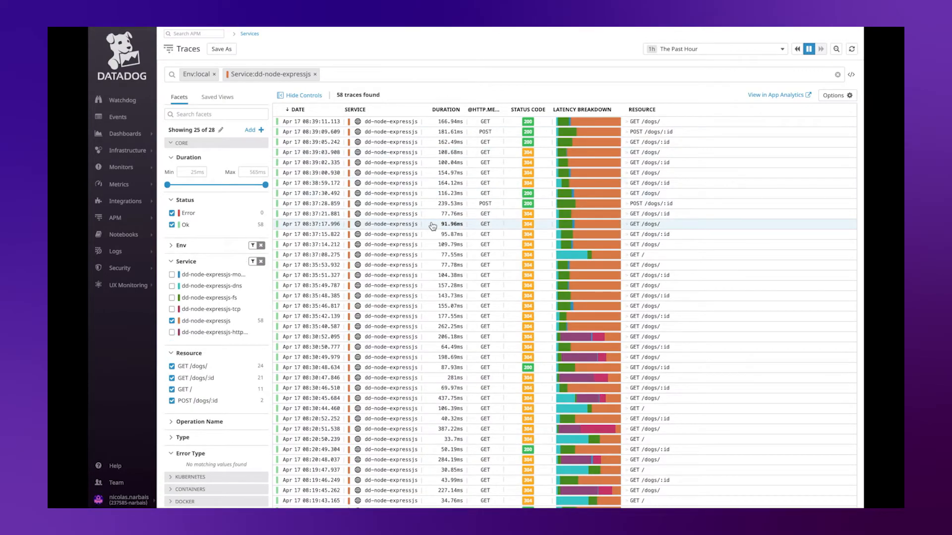
left_click(115, 217)
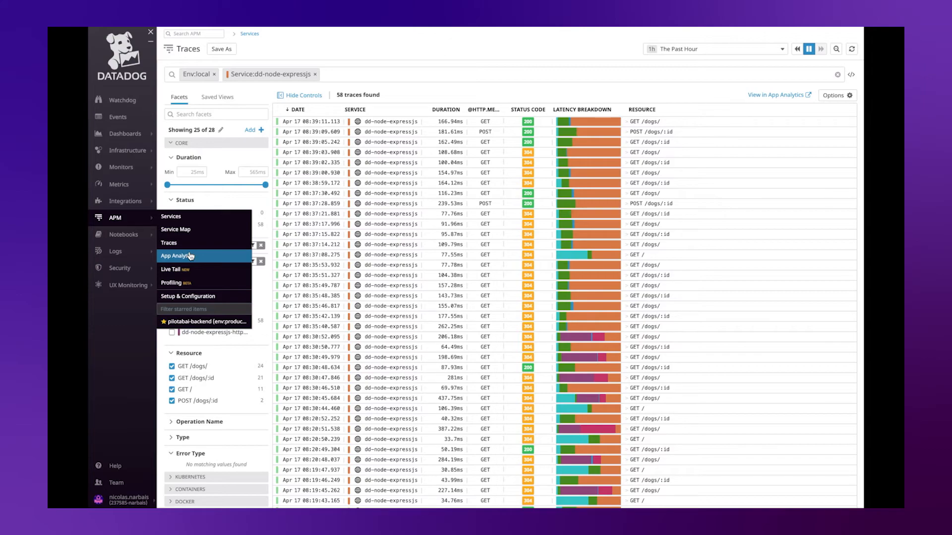
left_click(177, 255)
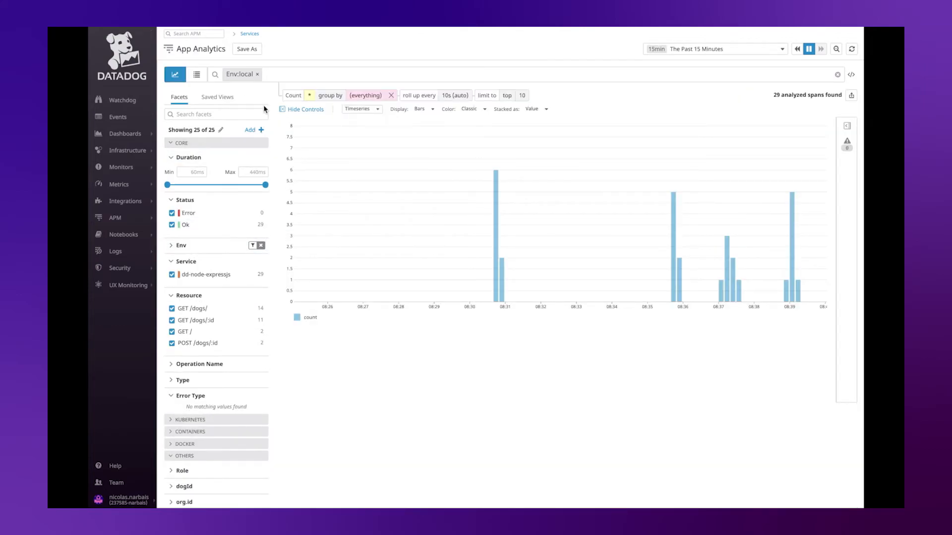
mouse_move(207, 275)
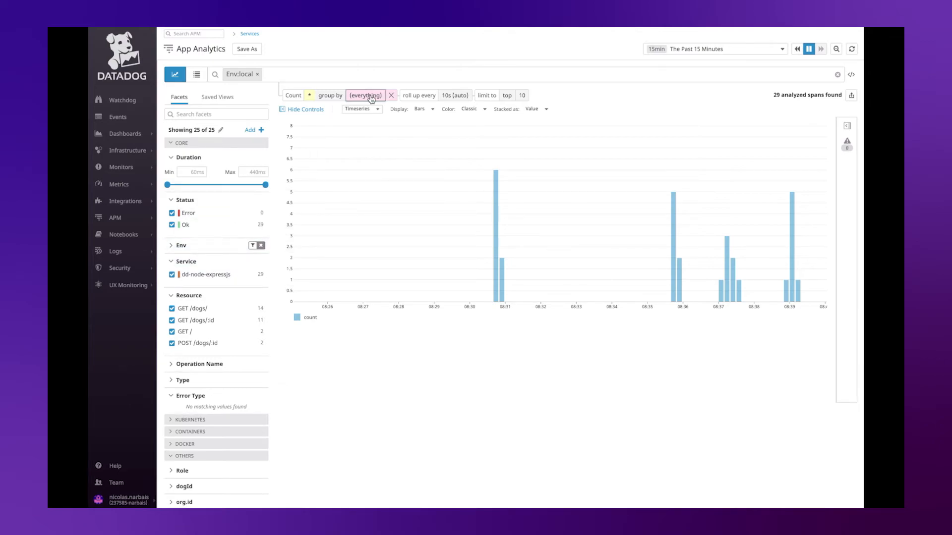
type("dogId")
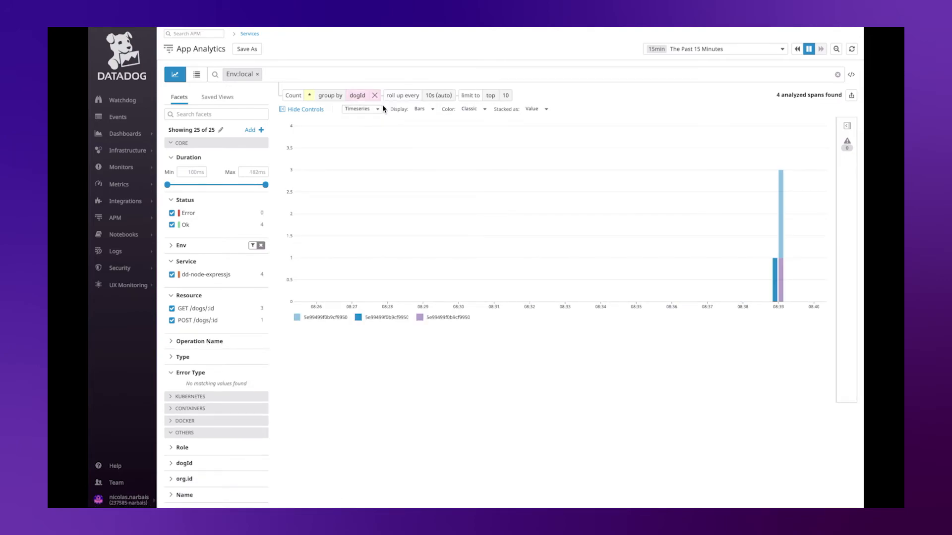
Show a past-4-hours top list per dogId and view the 2 traces for dogId 5e99499f0b9cf9950f119ba5
left_click(361, 109)
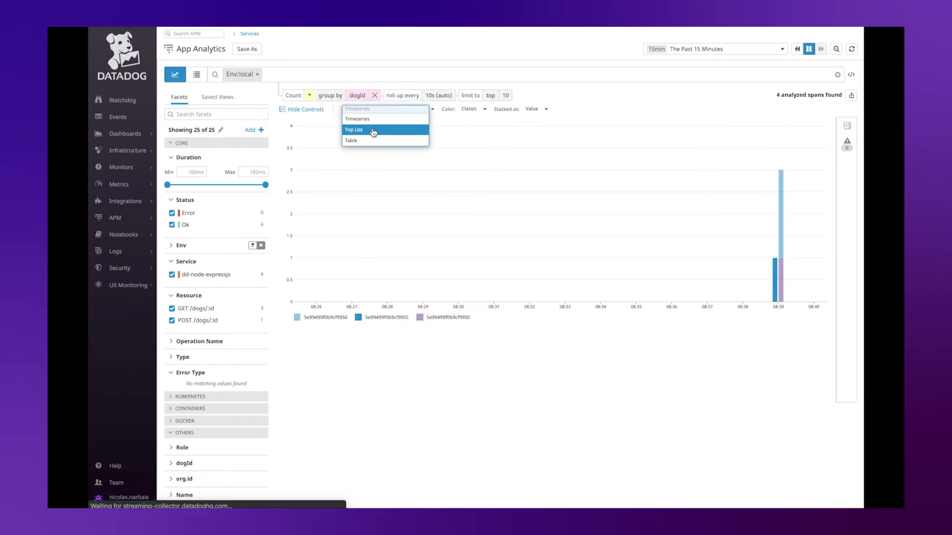
left_click(713, 49)
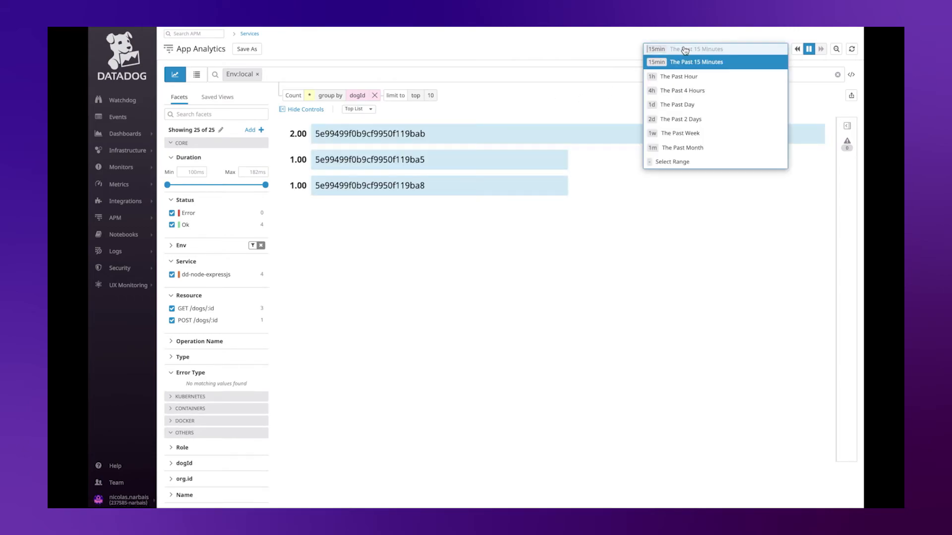
left_click(681, 90)
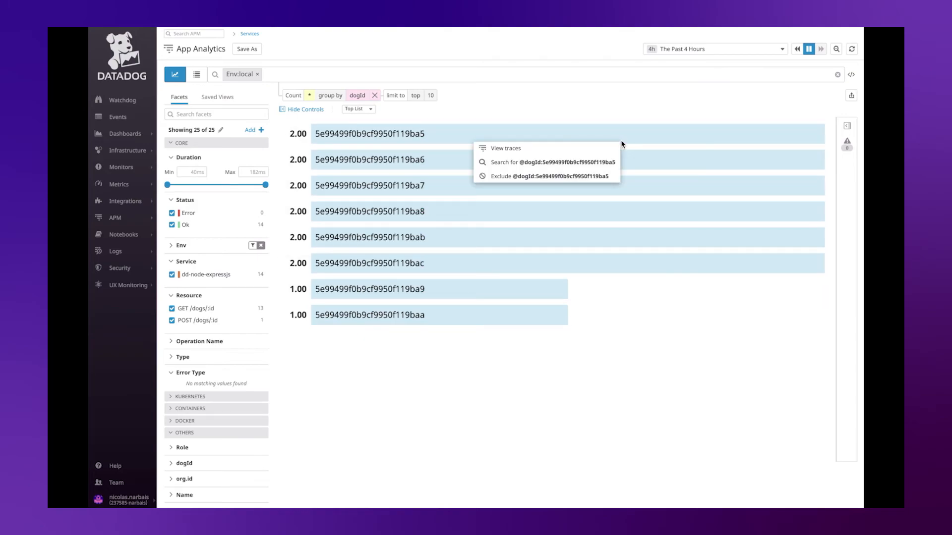
left_click(504, 148)
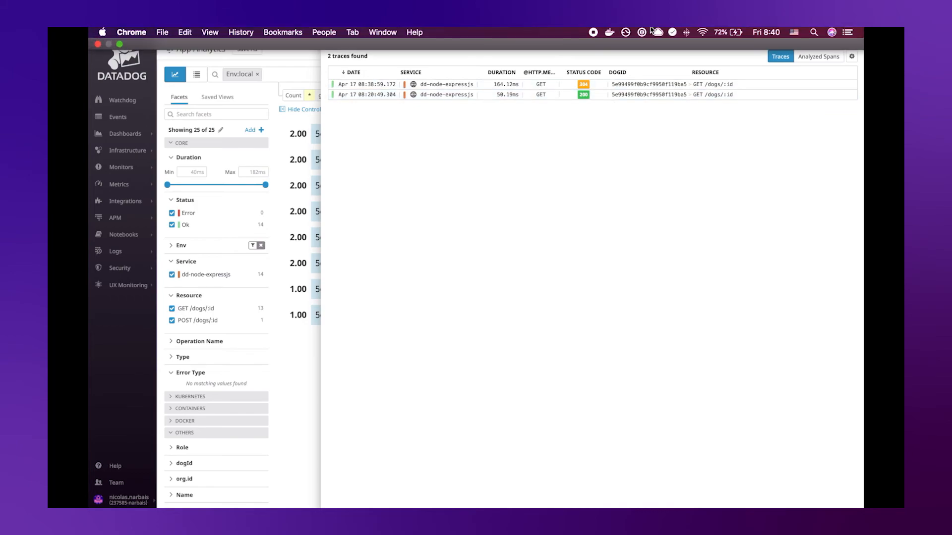
mouse_move(584, 41)
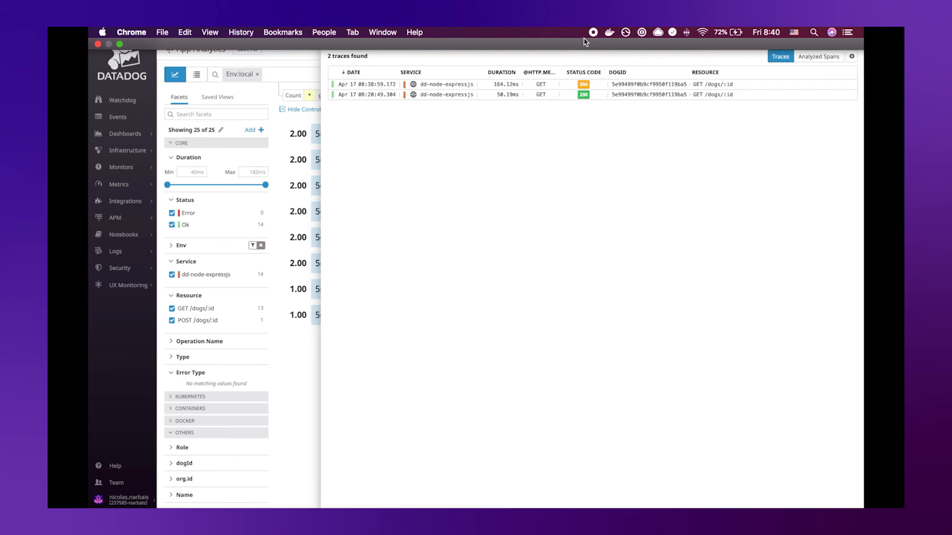